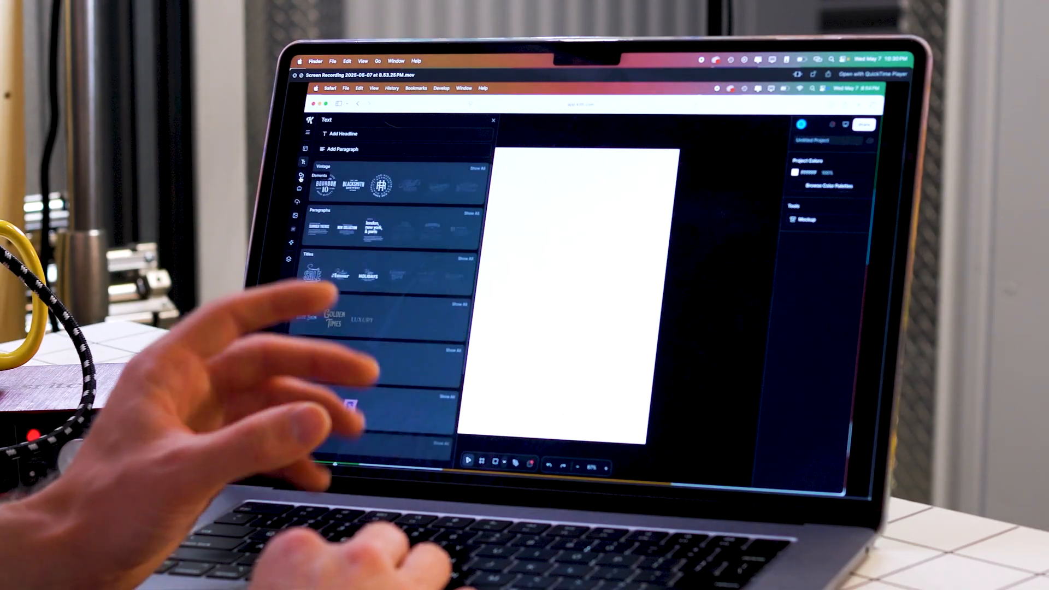
- Switch the left panel from Text to the Elements library of shapes
left_click(298, 179)
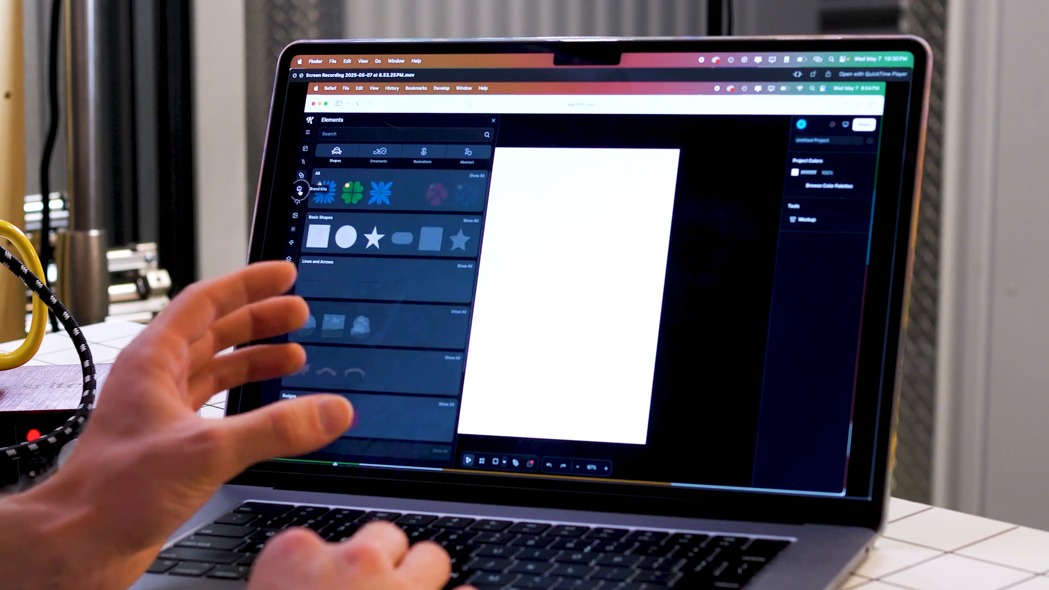
left_click(293, 215)
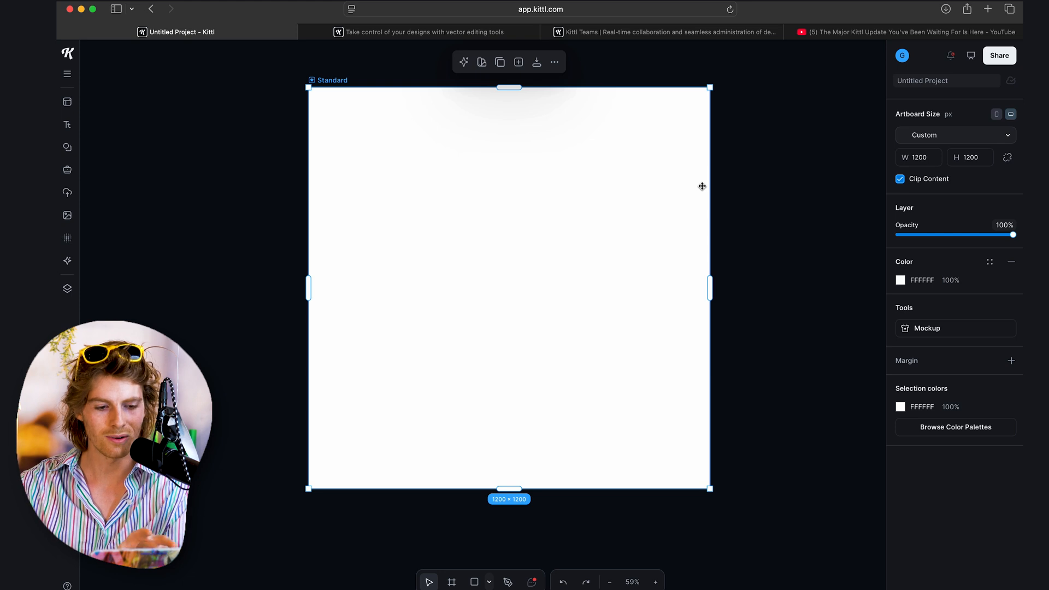
mouse_move(760, 186)
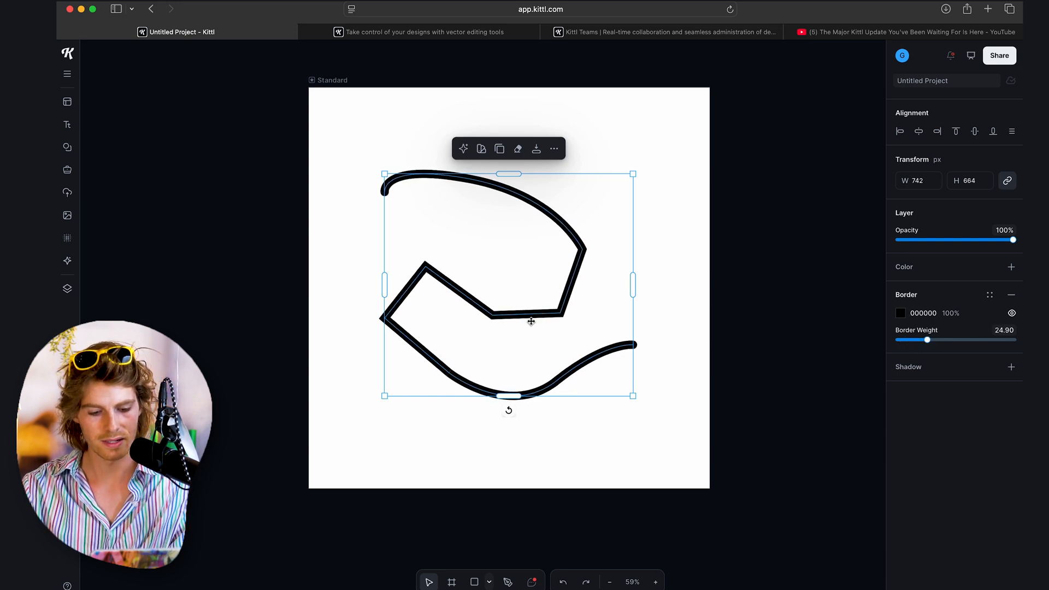
- Enter point-edit mode on the thick black path to expose its anchor points
double_click(529, 322)
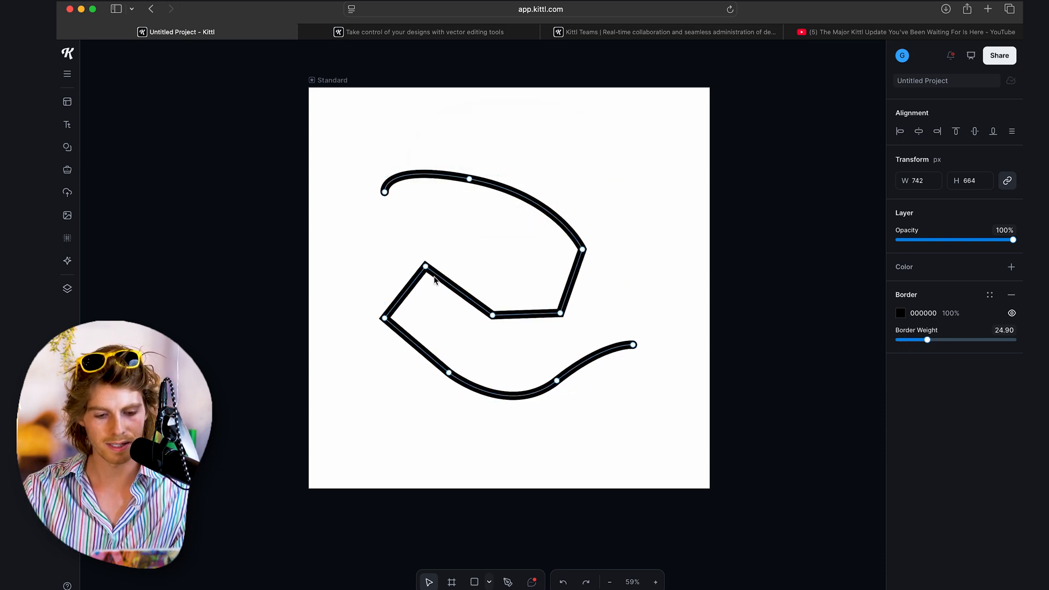